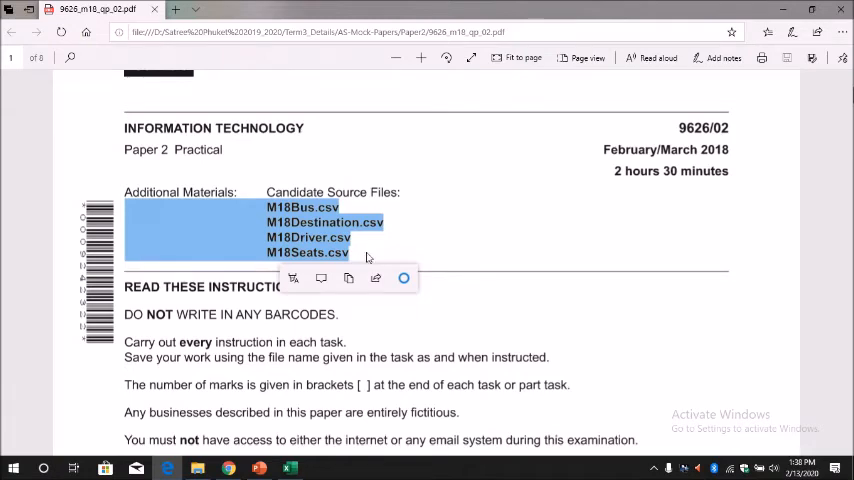
pyautogui.moveTo(296, 378)
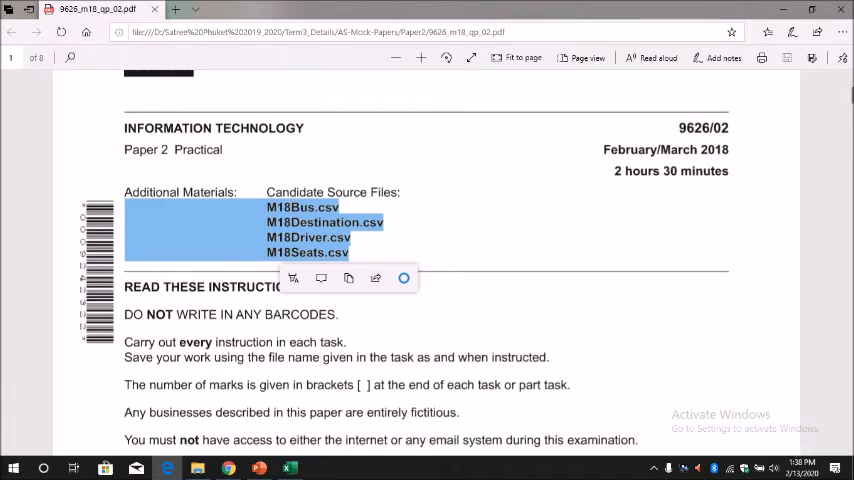
# Scroll the exam paper to Task 1 and select the example evidence file name.
pyautogui.scroll(-3)
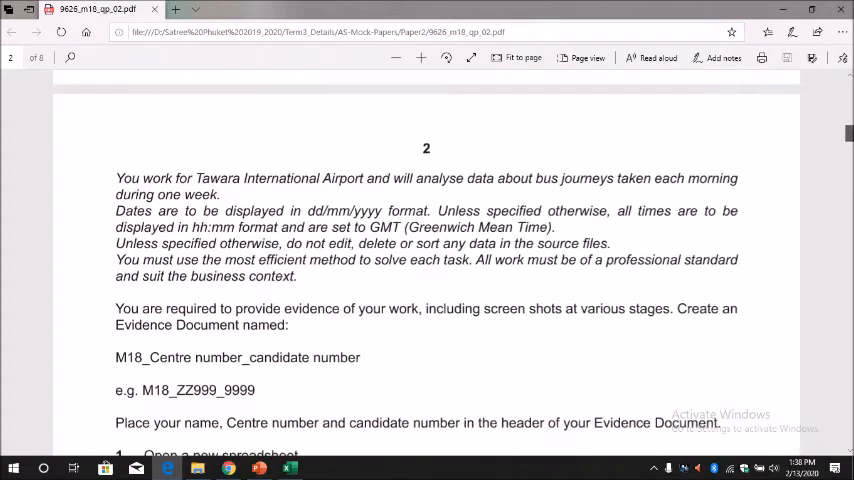
pyautogui.scroll(-3)
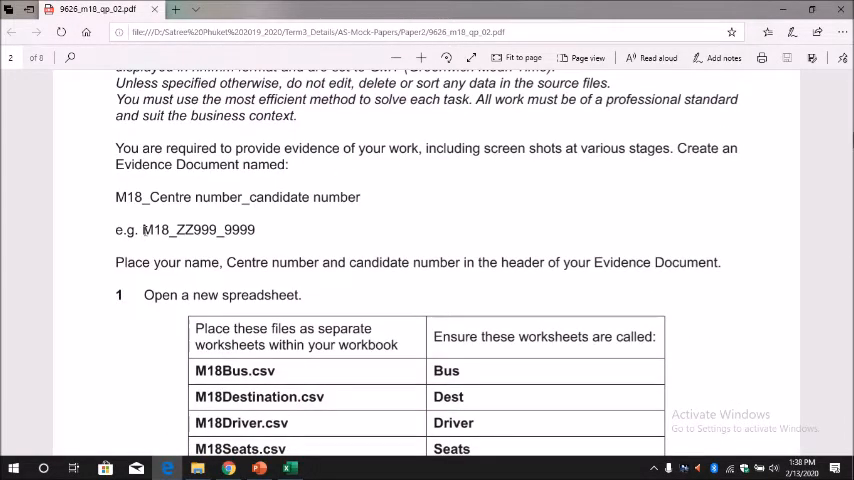
pyautogui.doubleClick(155, 230)
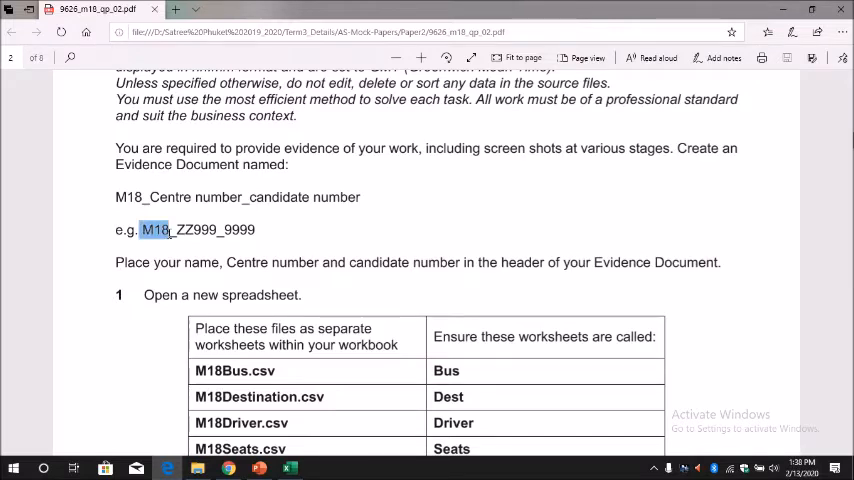
pyautogui.moveTo(142, 229); pyautogui.dragTo(255, 229)
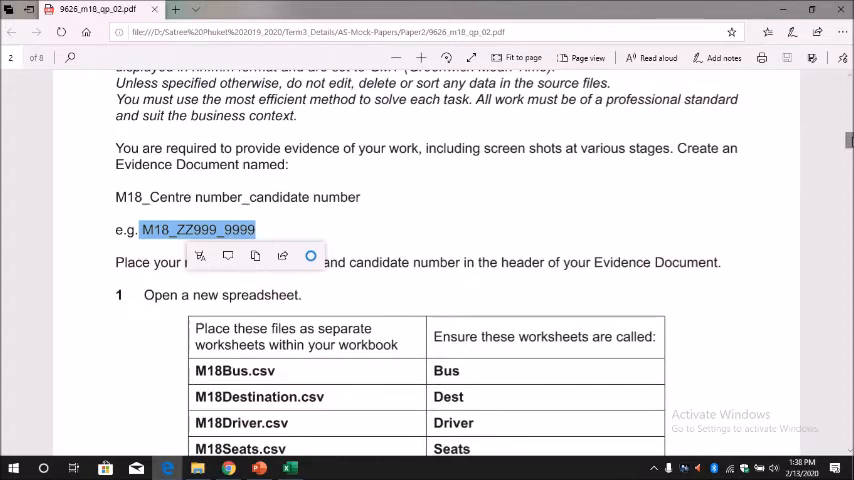
pyautogui.scroll(-3)
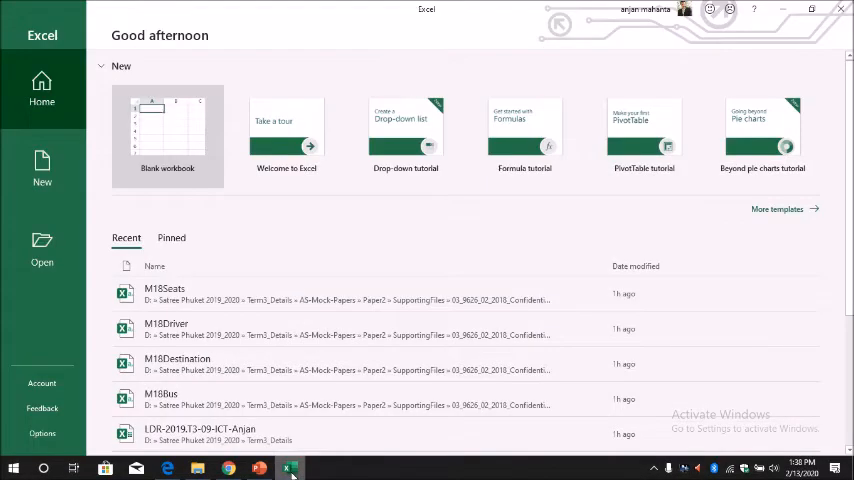
# Create a blank workbook and bring the M18Bus.csv data into it.
pyautogui.click(167, 135)
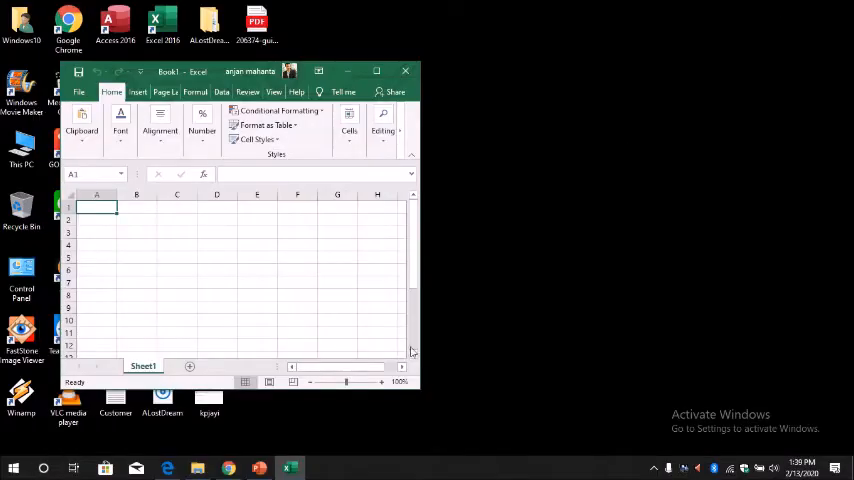
pyautogui.click(197, 467)
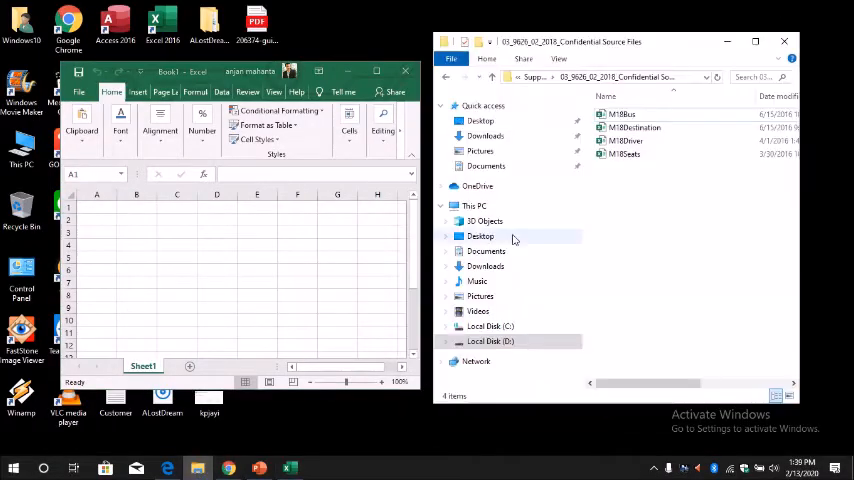
pyautogui.click(622, 114)
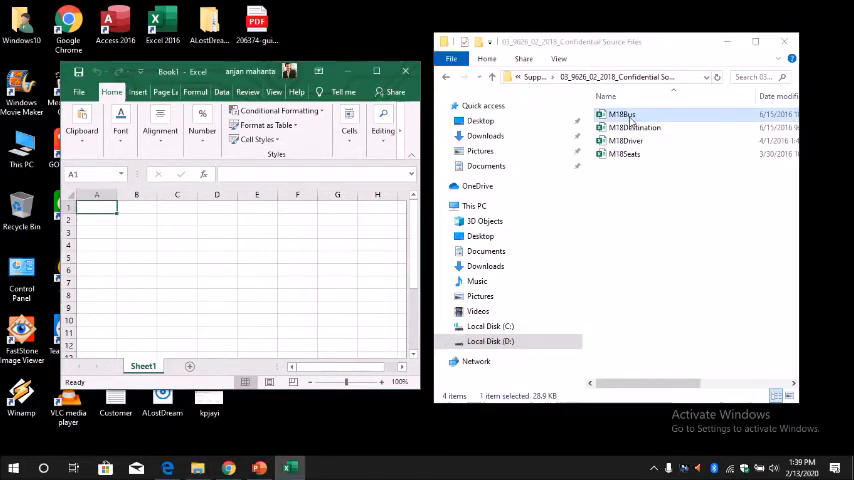
pyautogui.doubleClick(621, 114)
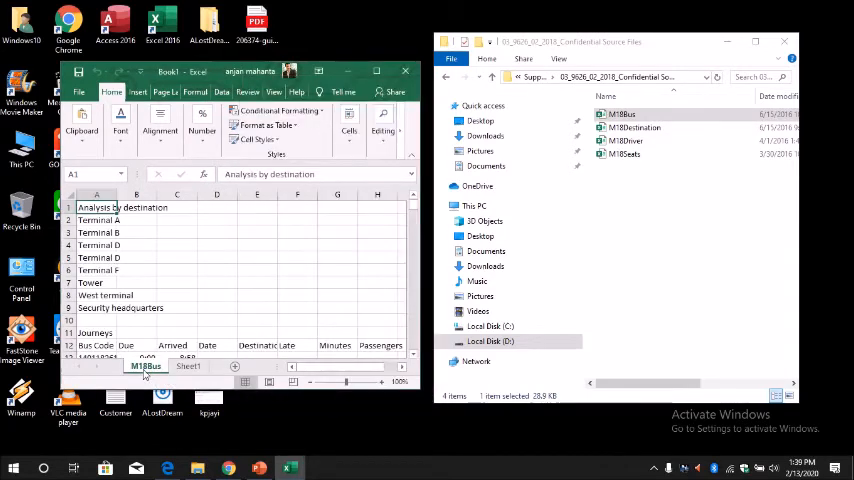
# Rename the M18Bus sheet to Bus and remove the empty Sheet1.
pyautogui.rightClick(145, 366)
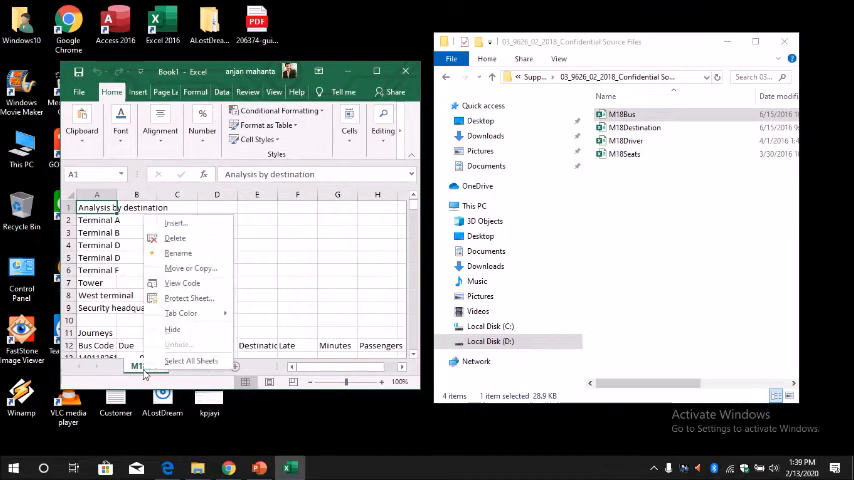
pyautogui.click(197, 253)
pyautogui.write('Bus')
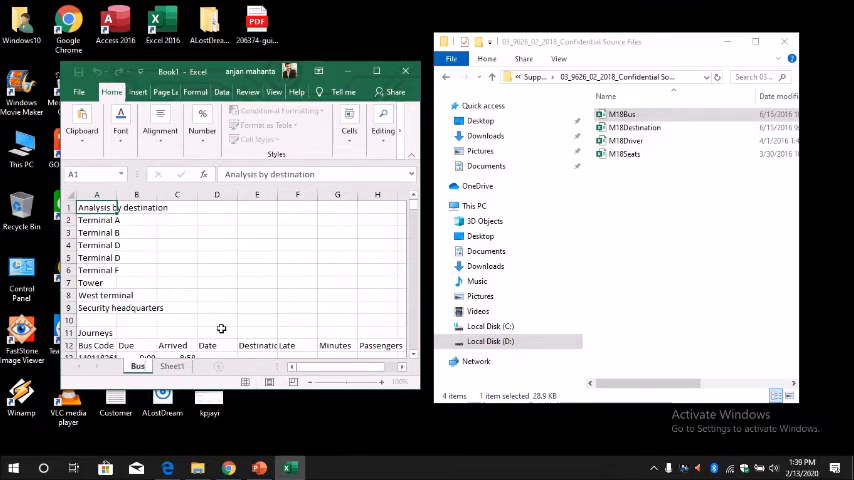
pyautogui.rightClick(172, 366)
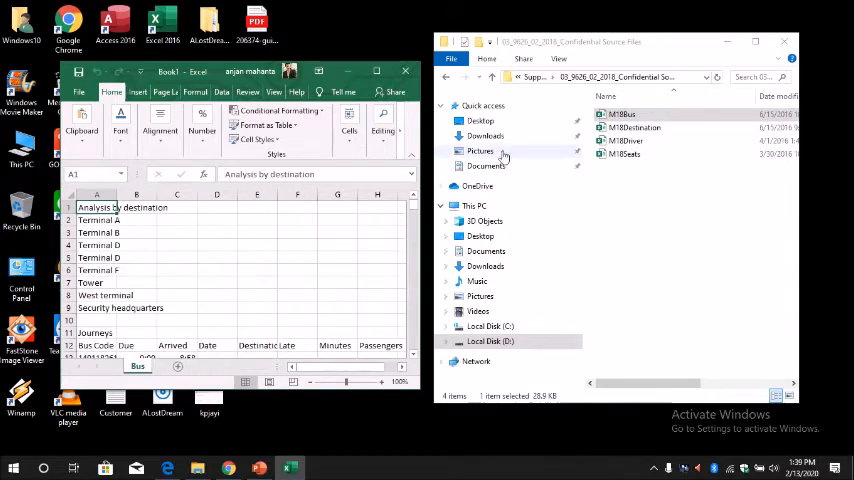
# Import M18Destination.csv as a second sheet and rename it Dest.
pyautogui.click(634, 127)
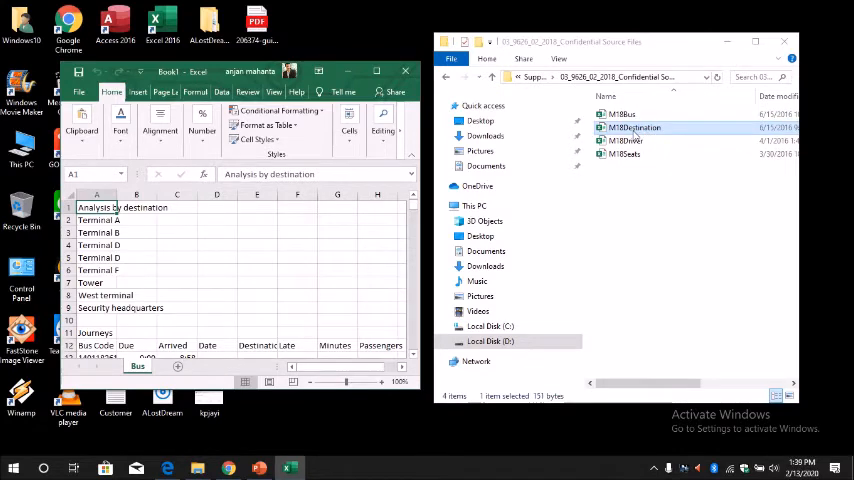
pyautogui.doubleClick(634, 127)
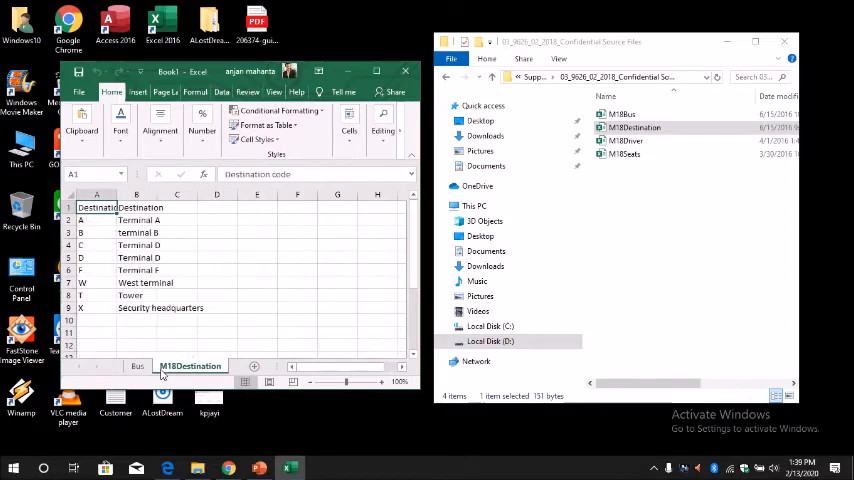
pyautogui.rightClick(190, 365)
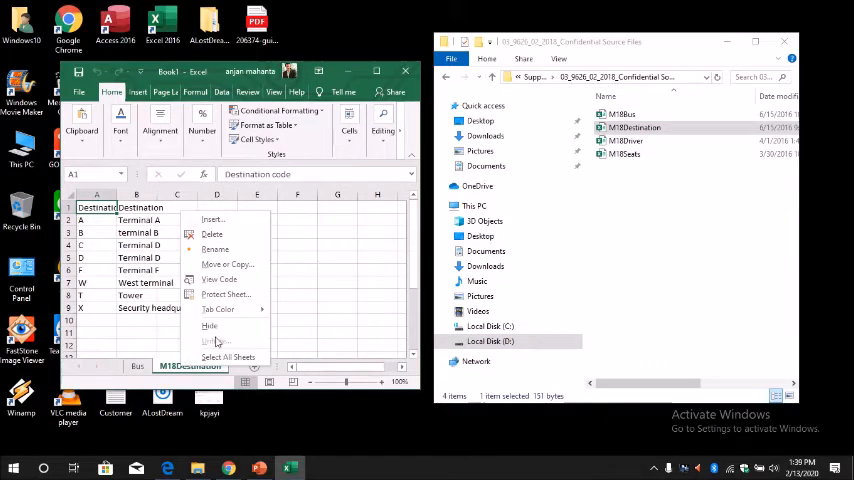
pyautogui.click(226, 247)
pyautogui.write('Dest')
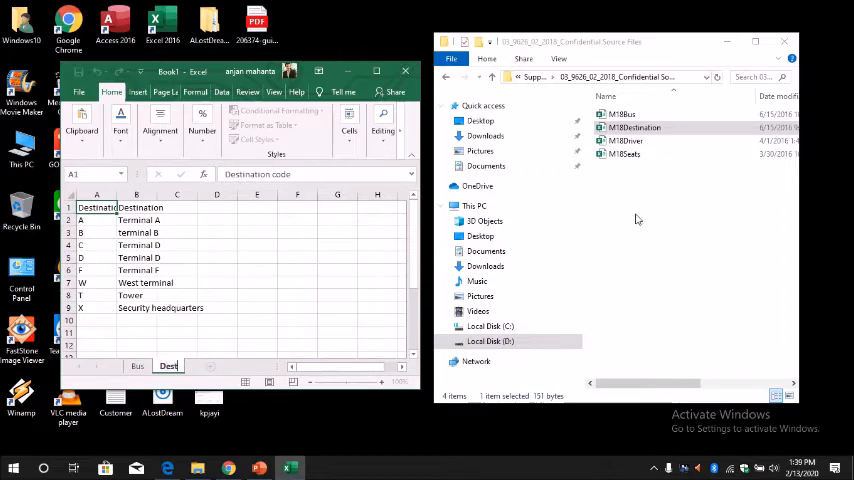
pyautogui.click(634, 140)
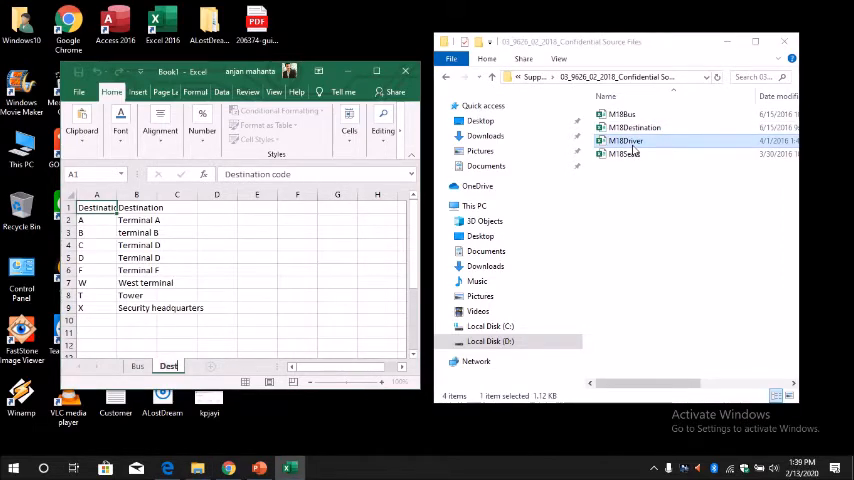
# Import M18Driver.csv and name its sheet Driver.
pyautogui.doubleClick(626, 140)
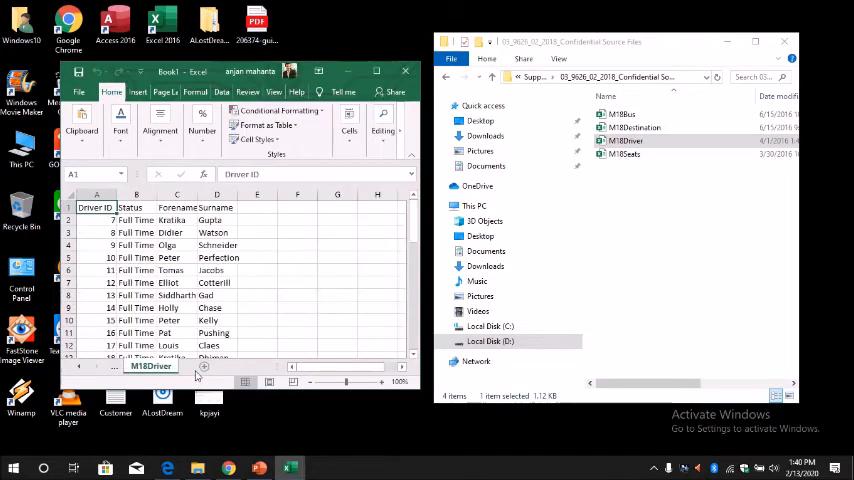
pyautogui.rightClick(150, 365)
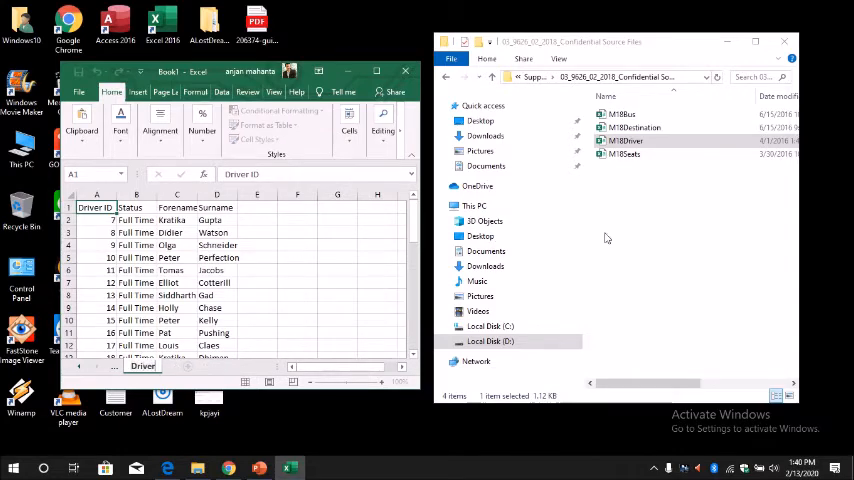
pyautogui.click(624, 154)
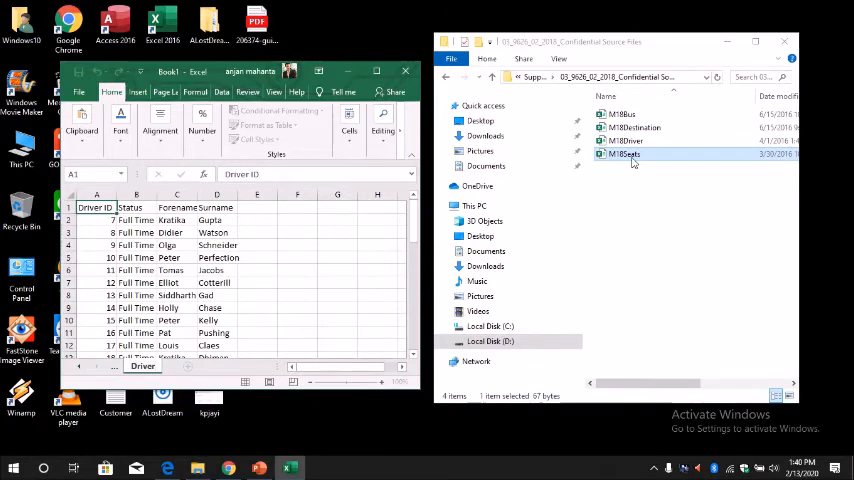
# Import M18Seats.csv and rename its sheet Seats.
pyautogui.doubleClick(624, 154)
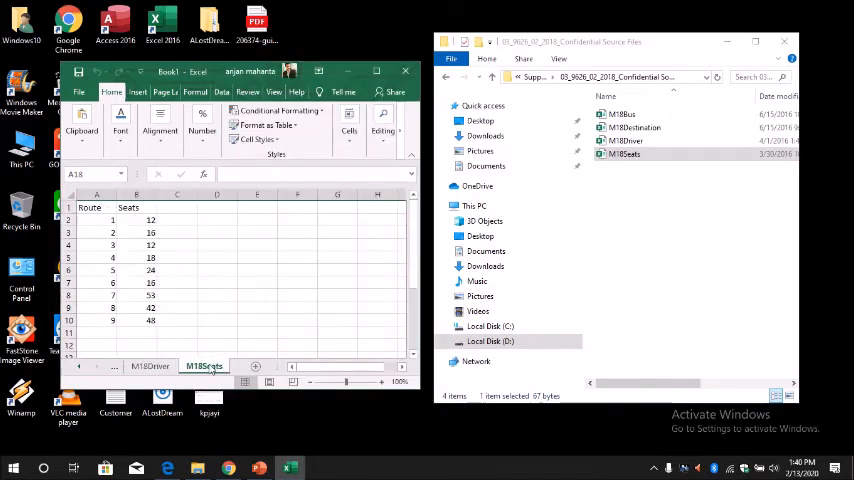
pyautogui.rightClick(204, 365)
pyautogui.write('Se')
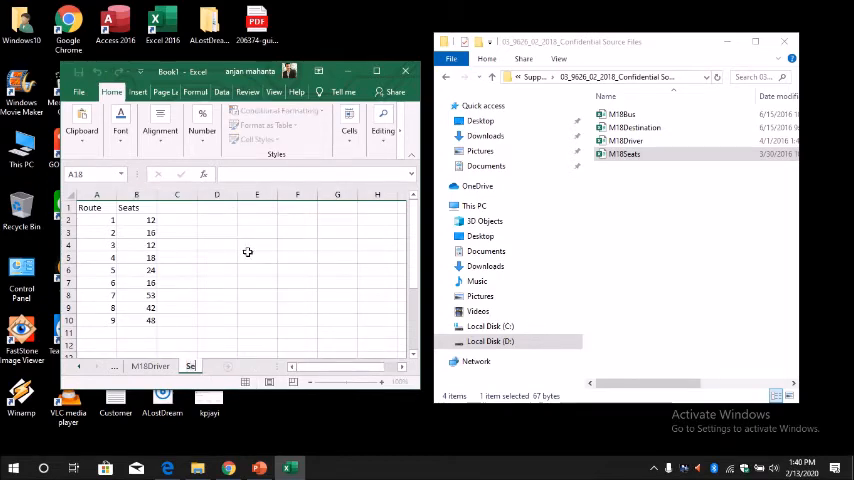
pyautogui.click(150, 365)
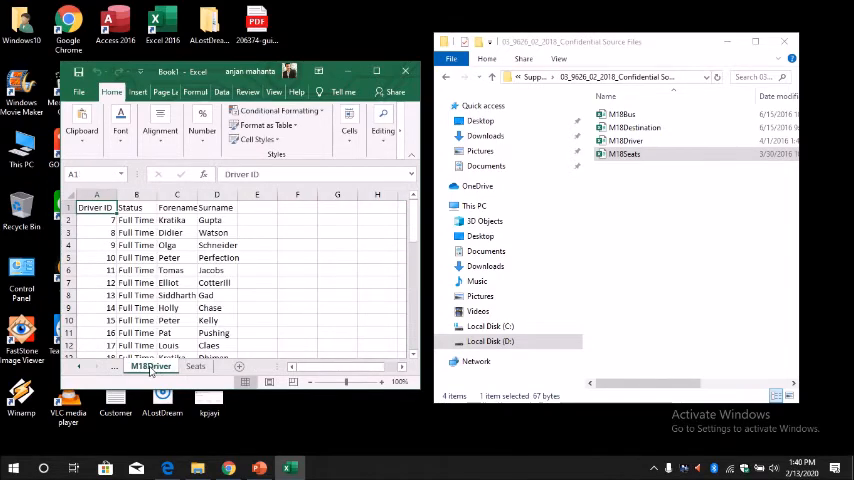
# Rename the remaining M18Destination sheet to Dest.
pyautogui.rightClick(149, 366)
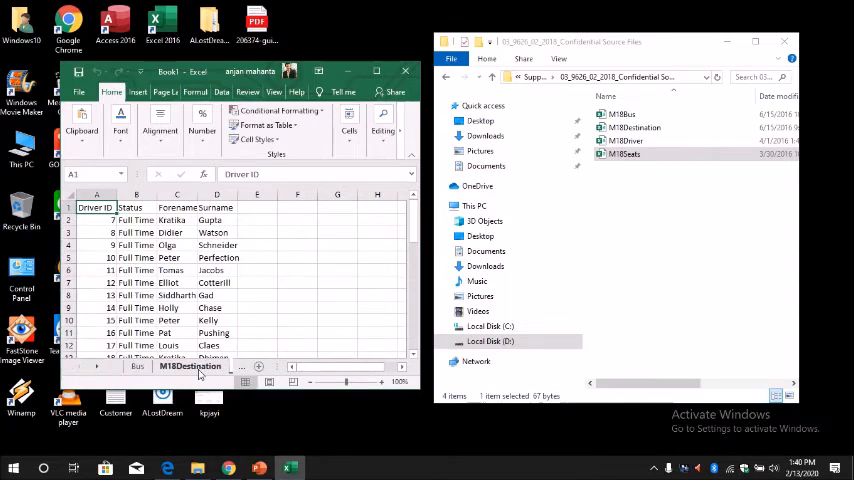
pyautogui.rightClick(189, 366)
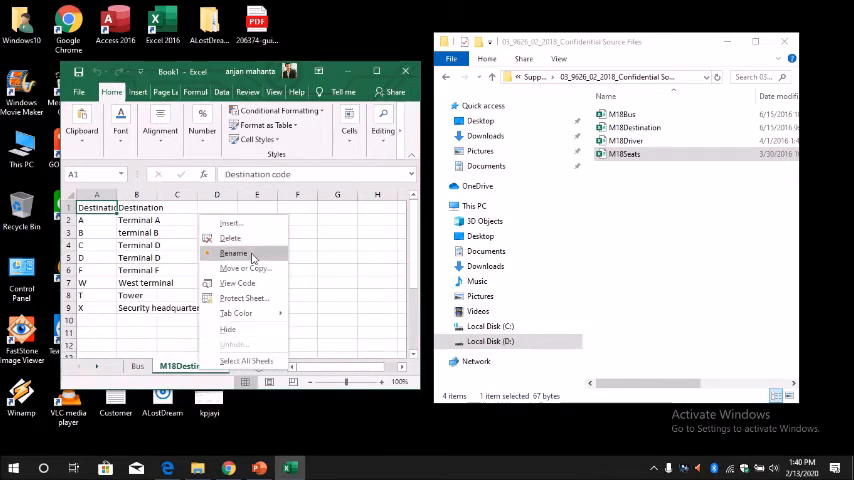
pyautogui.click(233, 253)
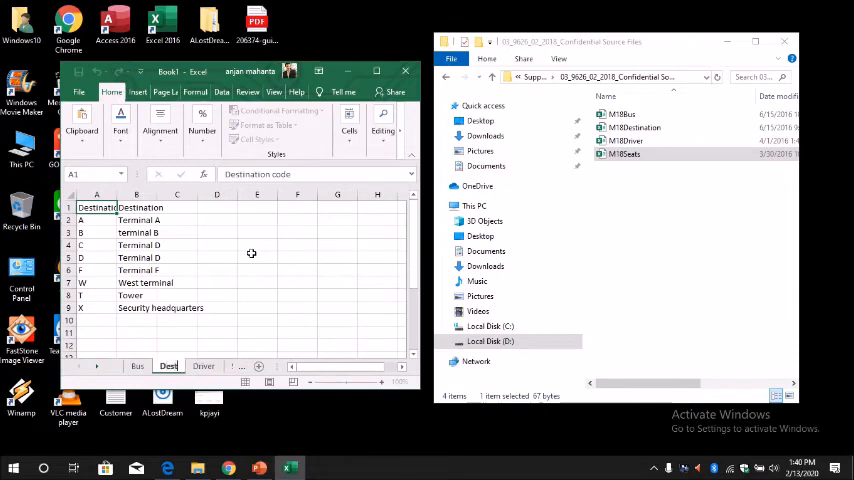
pyautogui.click(137, 366)
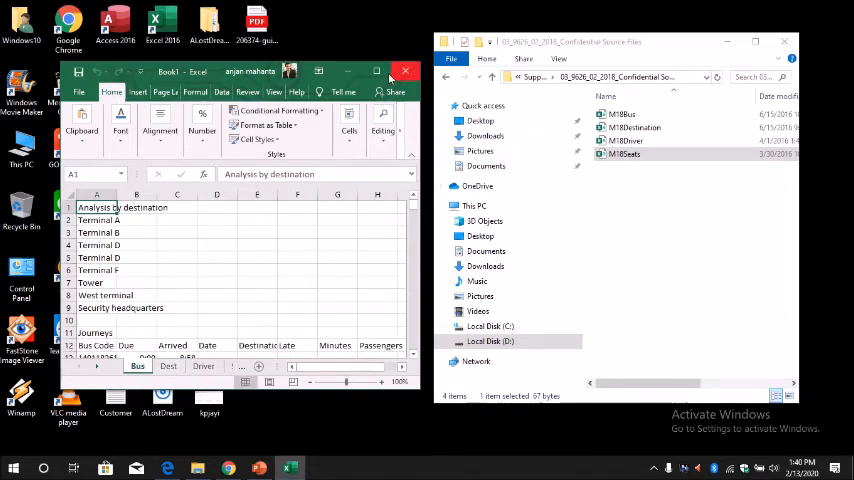
# Maximize the Excel window and check the Bus, Dest and Driver sheets in turn.
pyautogui.click(377, 71)
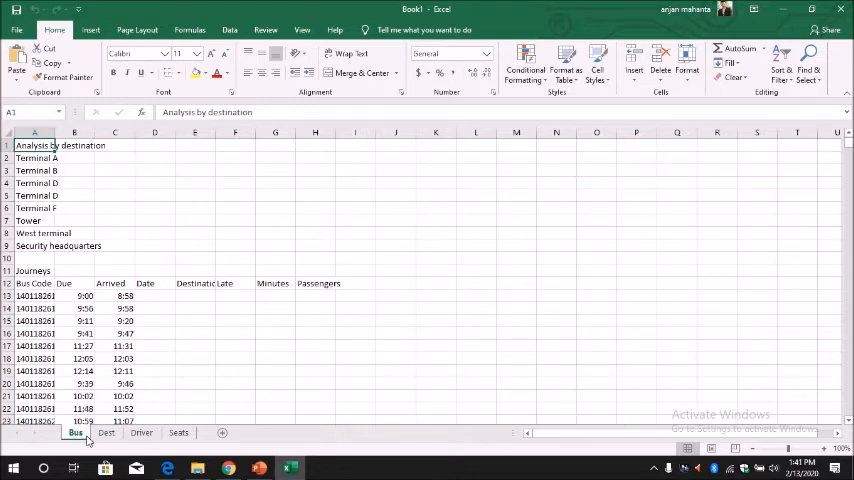
pyautogui.click(106, 432)
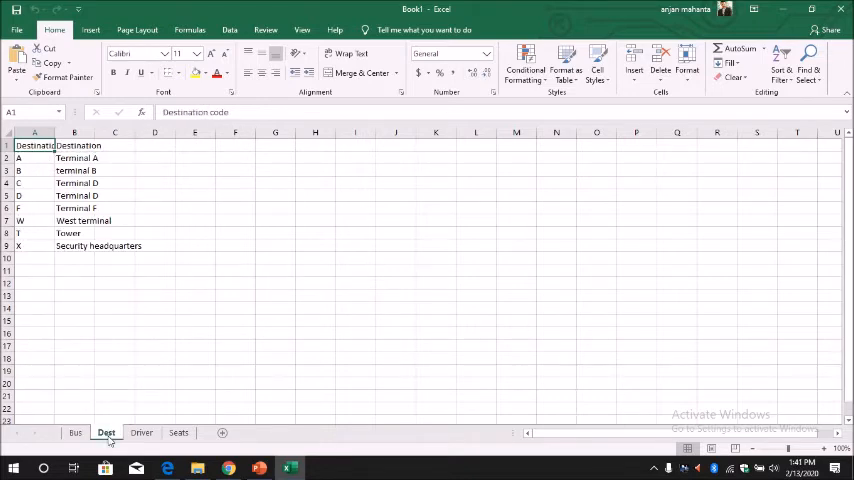
pyautogui.click(141, 432)
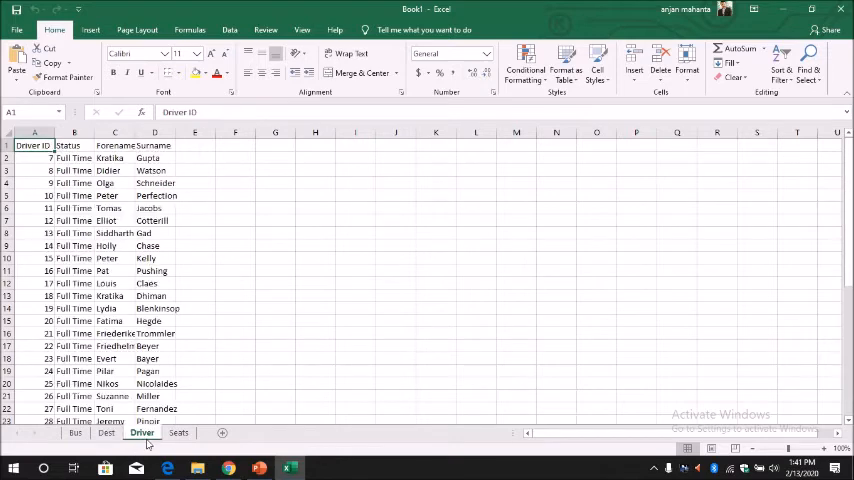
pyautogui.click(178, 432)
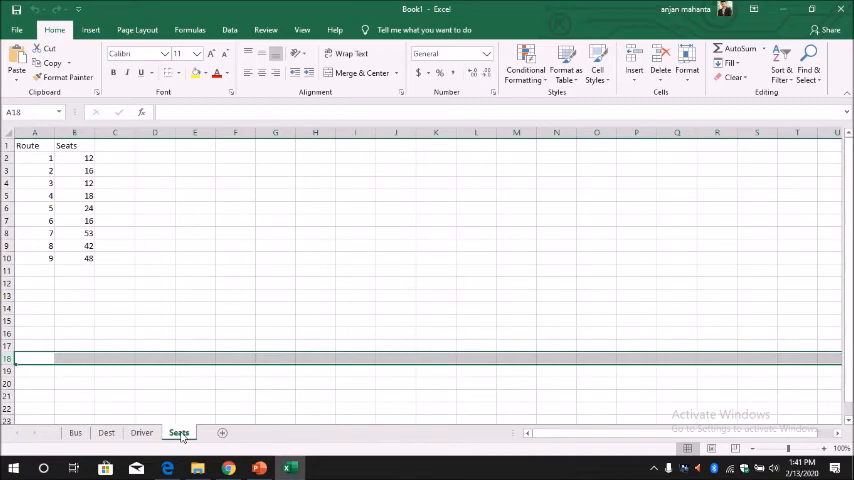
pyautogui.moveTo(501, 170)
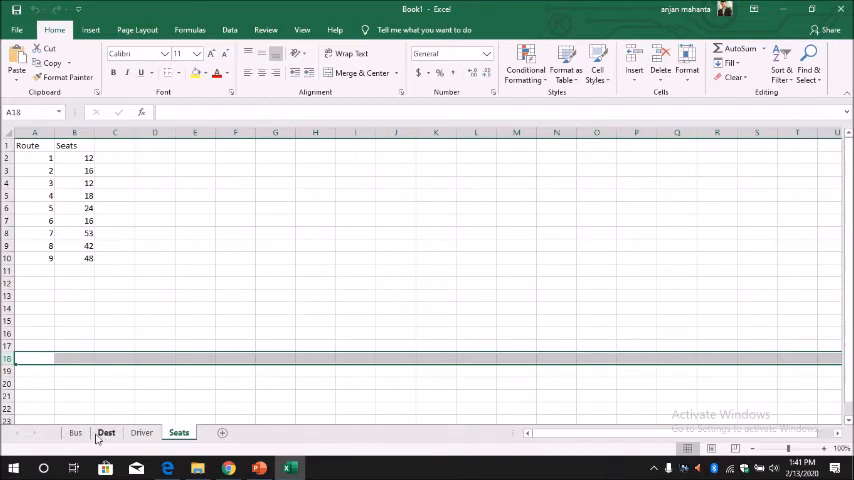
# On the Bus sheet, widen column A to show full bus codes, then view Dest.
pyautogui.click(75, 432)
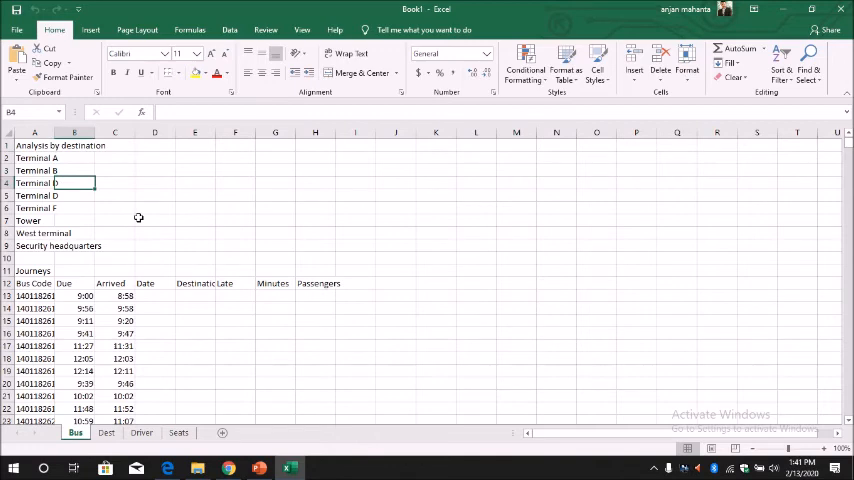
pyautogui.moveTo(96, 131); pyautogui.dragTo(103, 131)
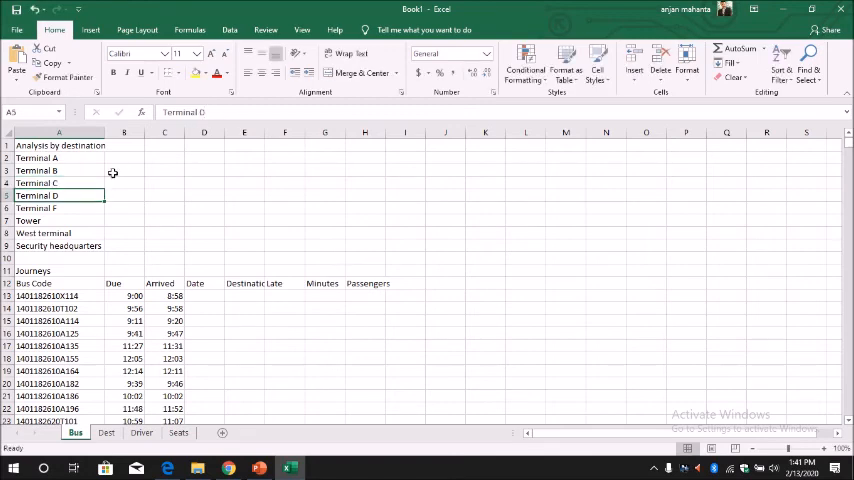
pyautogui.click(106, 432)
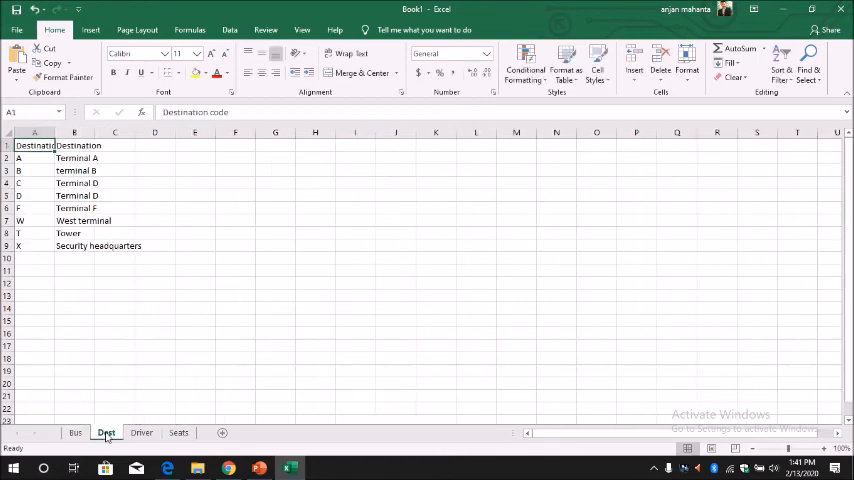